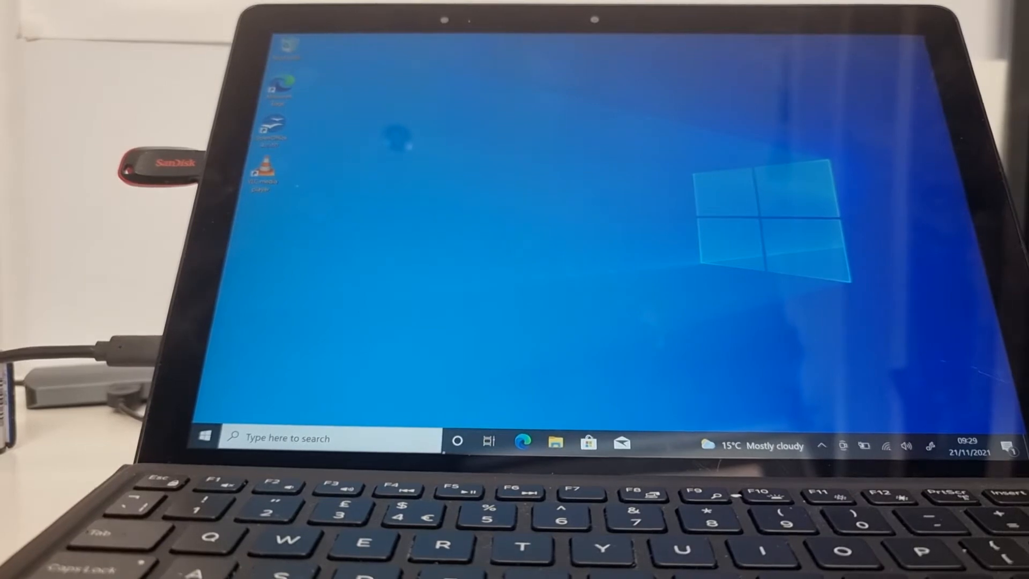
Quick-format the ESD-USB (D:) drive as FAT32 from File Explorer and close the Format window.
left_click(555, 440)
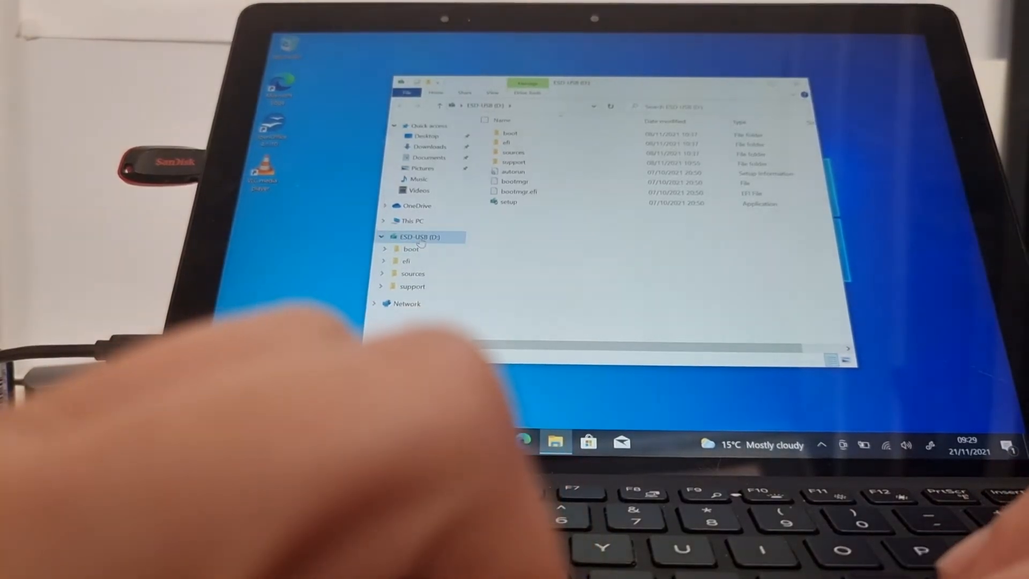
right_click(418, 237)
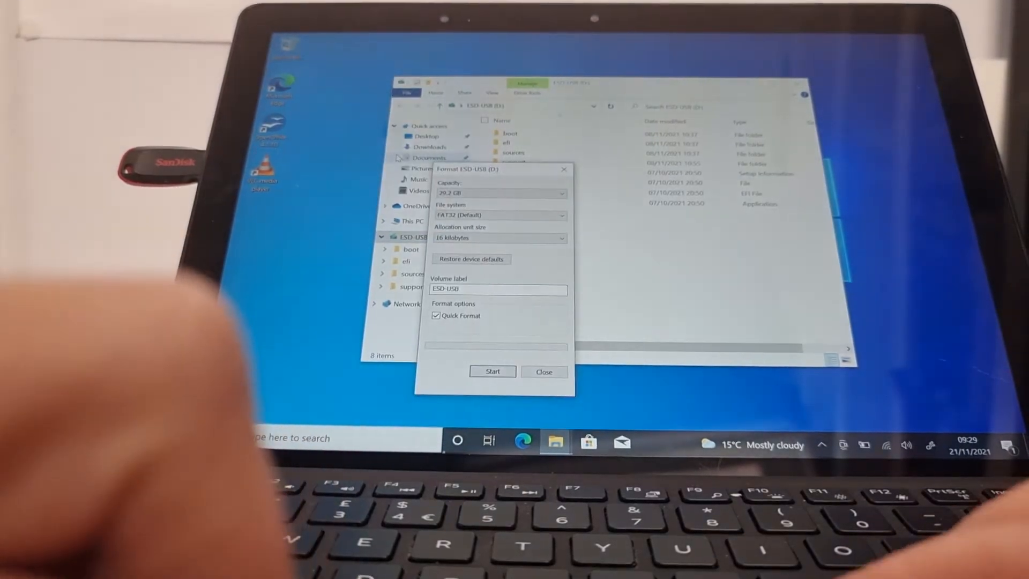
left_click(492, 371)
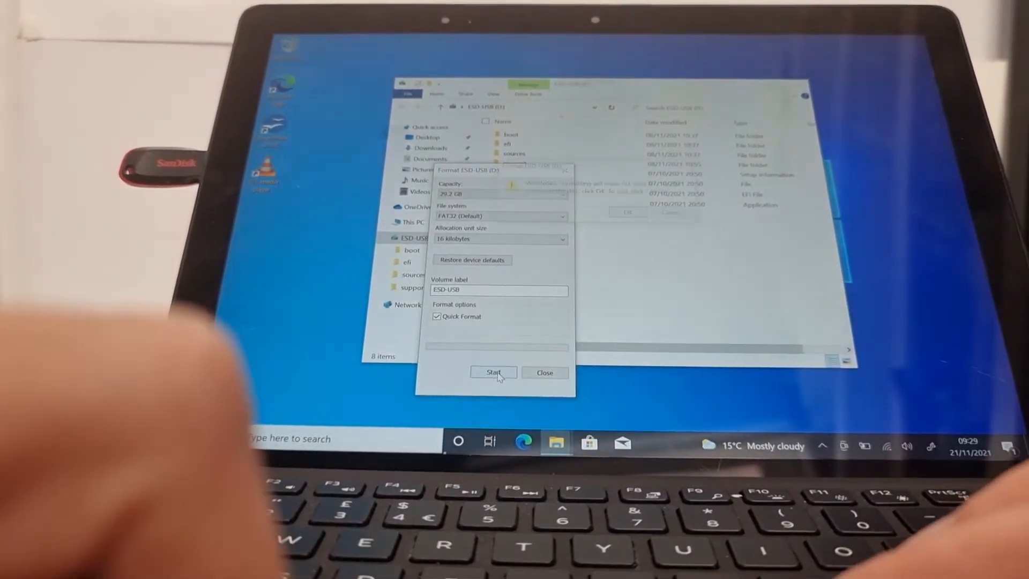
left_click(494, 372)
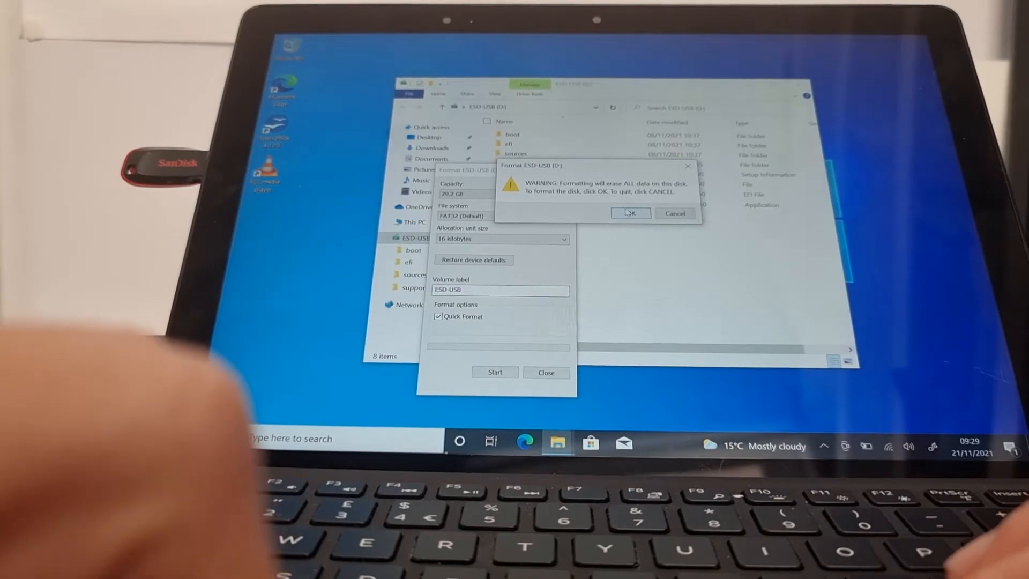
left_click(629, 213)
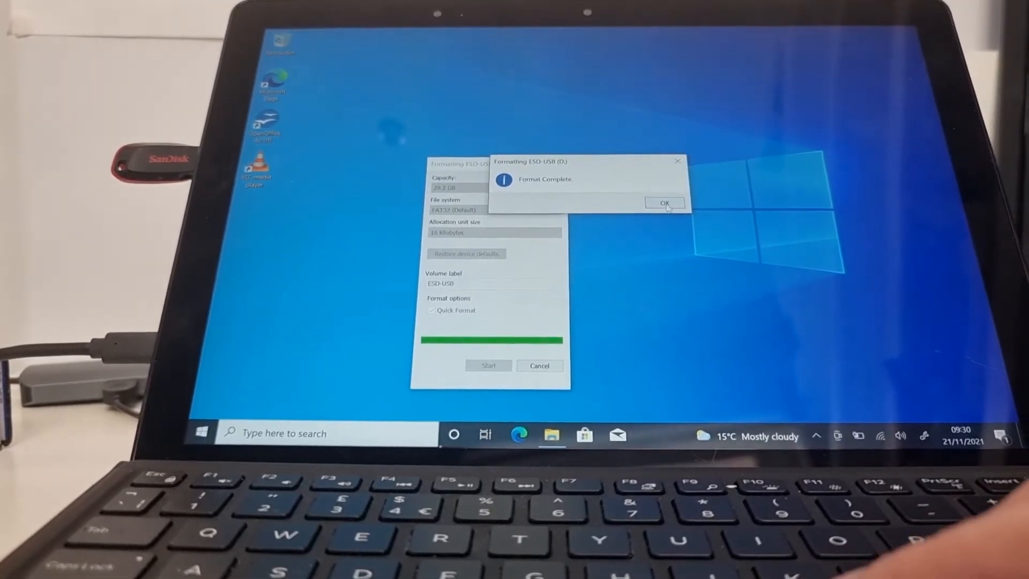
left_click(663, 202)
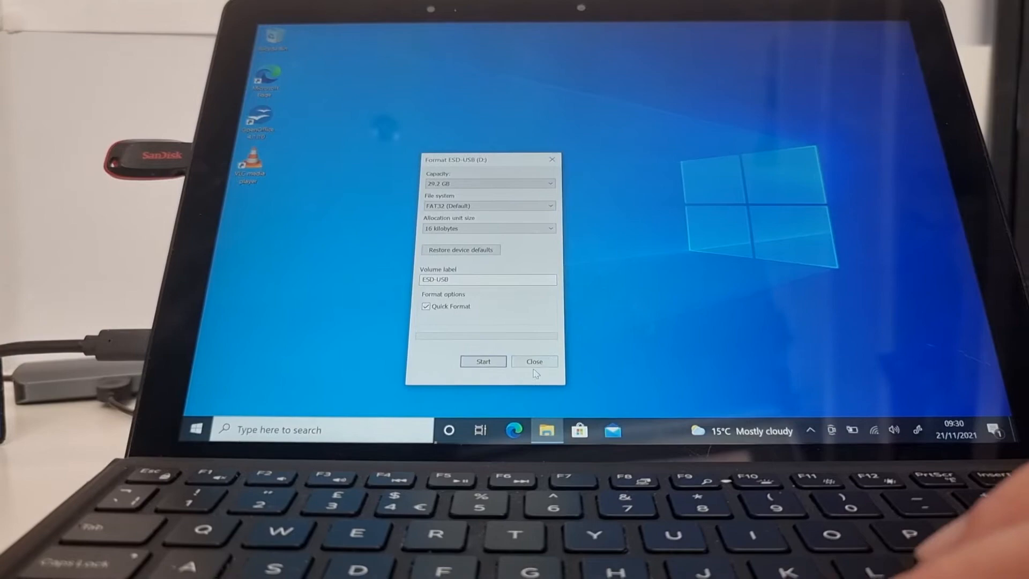
left_click(535, 361)
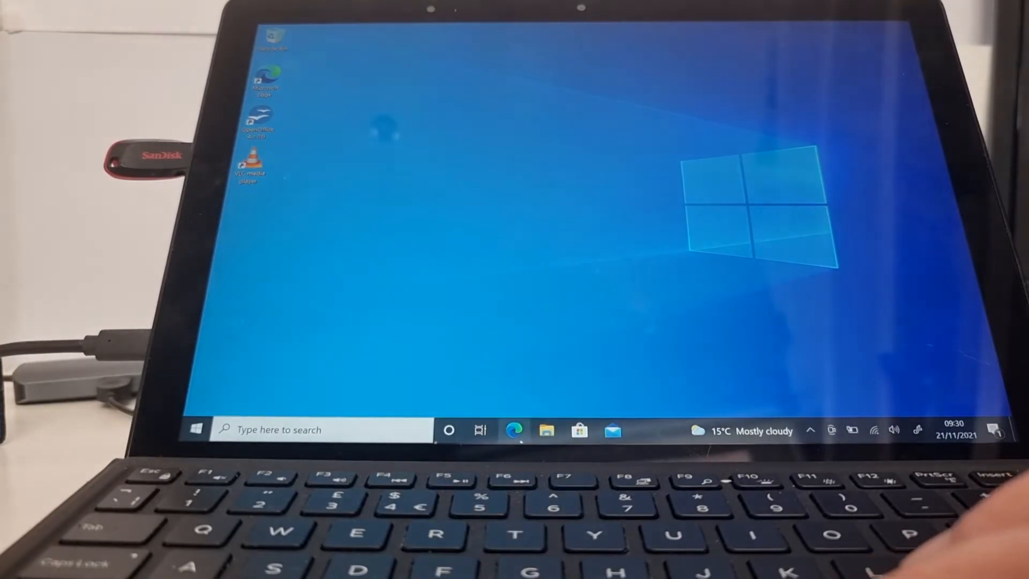
In Edge, search 'microsoft windows media creation tool' and open the Download Windows 10 result.
left_click(514, 431)
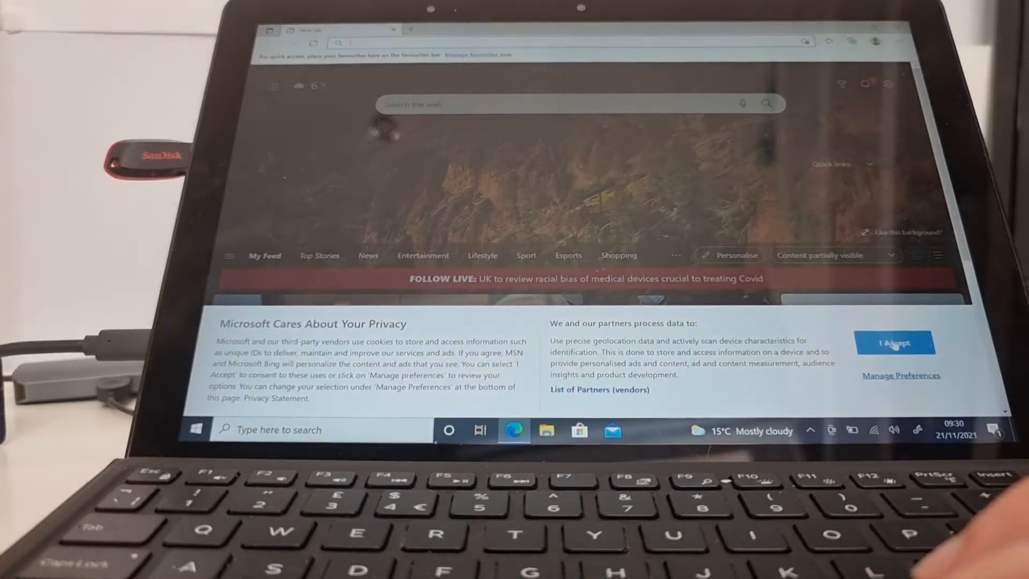
left_click(895, 342)
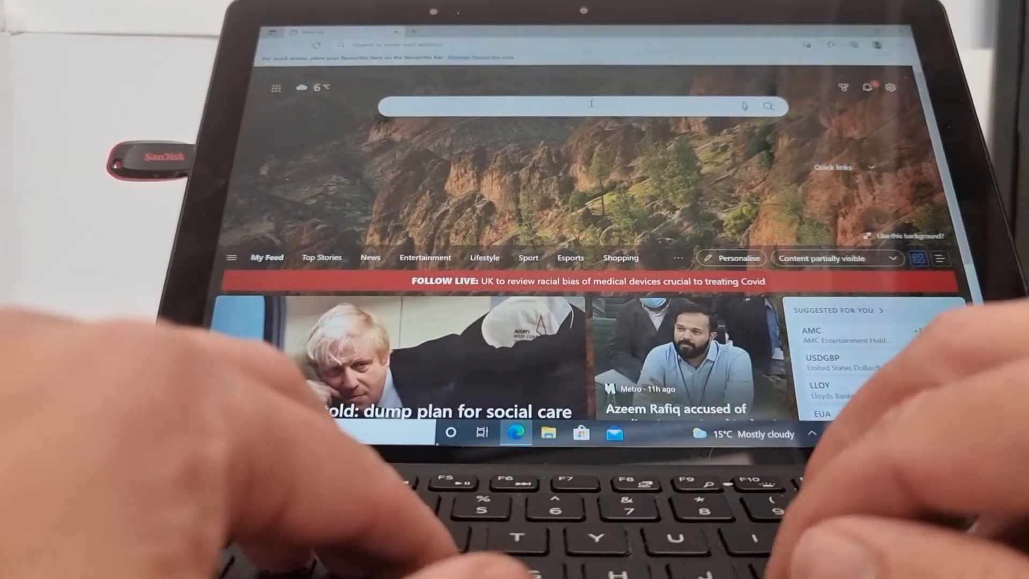
type("micre")
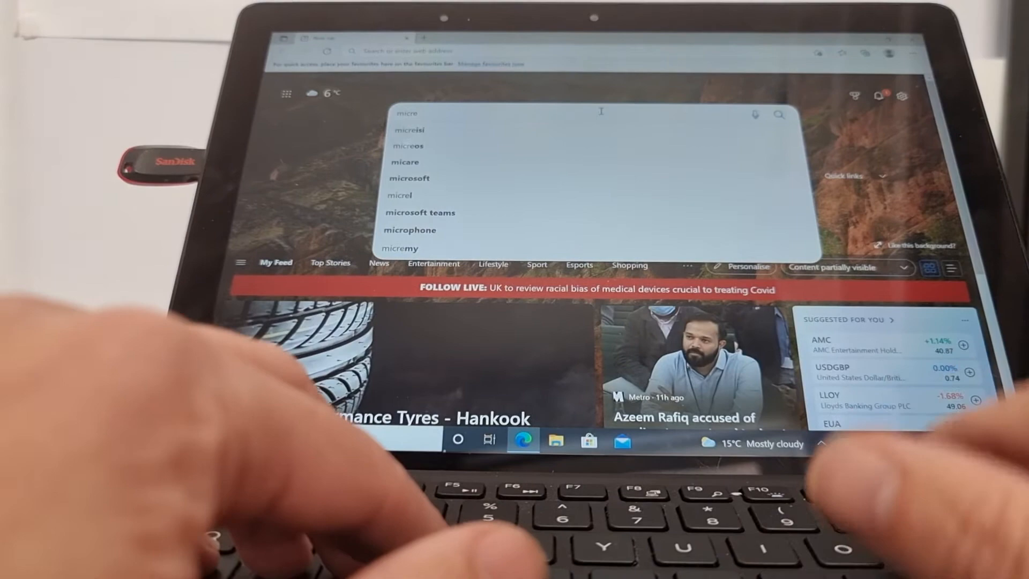
type("icrosoft windows media creation tool")
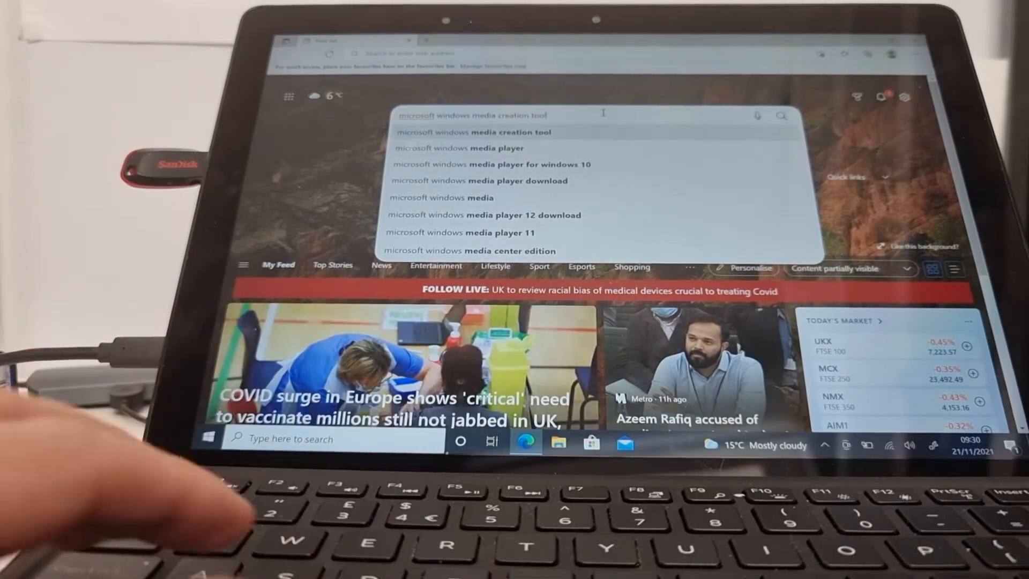
key("Enter")
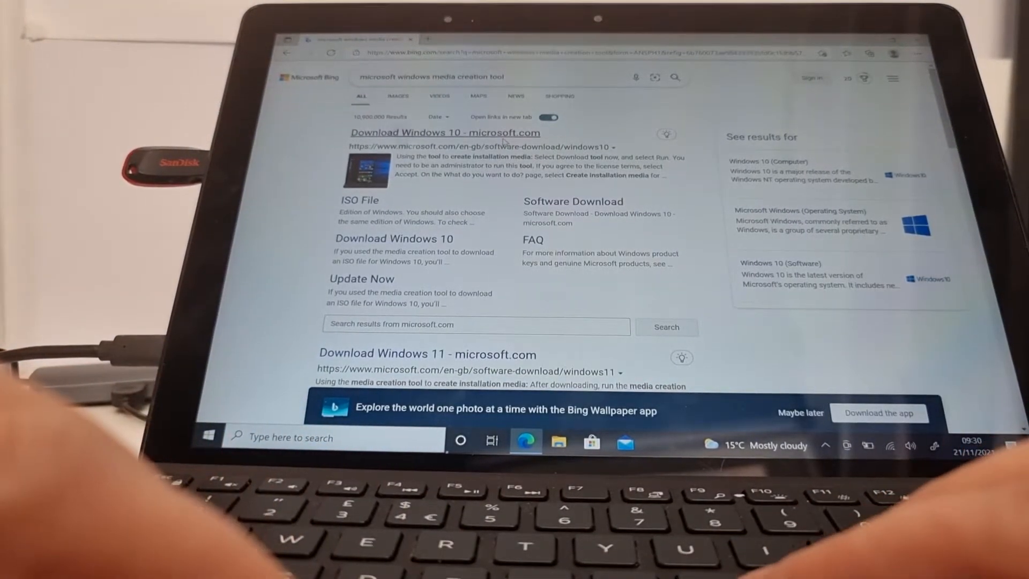
left_click(444, 132)
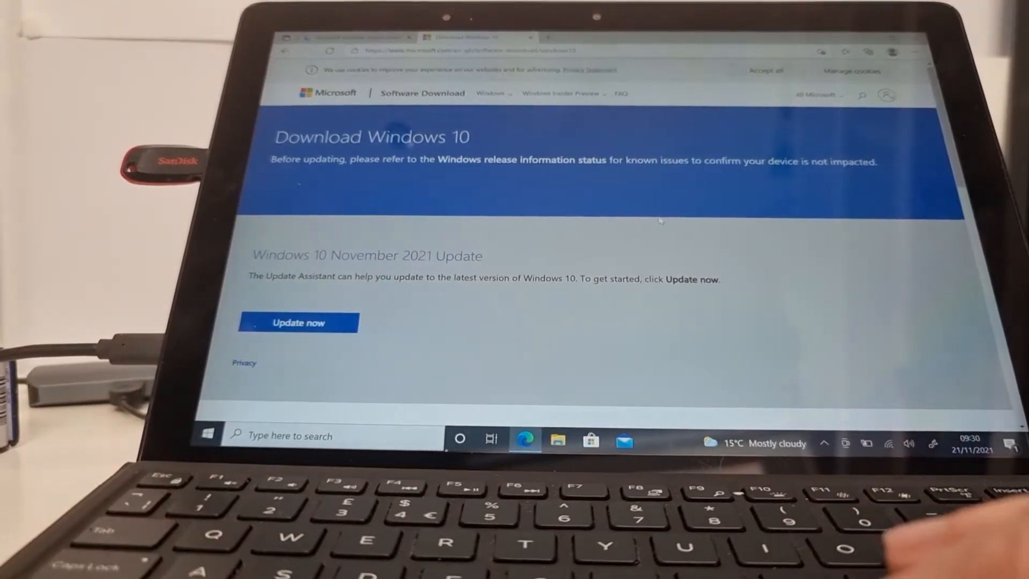
Download the media creation tool from the 'Create Windows 10 installation media' section.
scroll("down", 3)
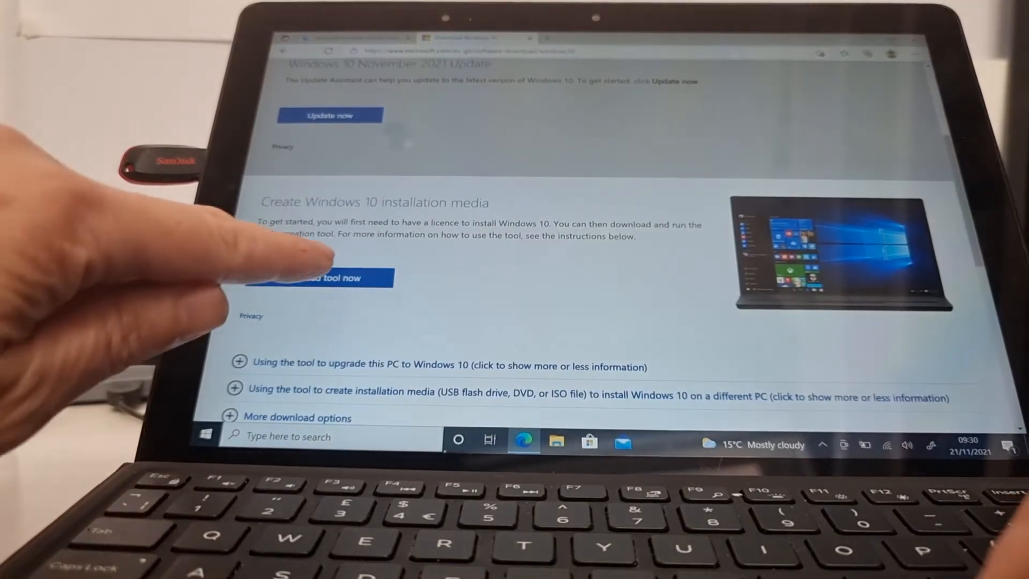
left_click(316, 277)
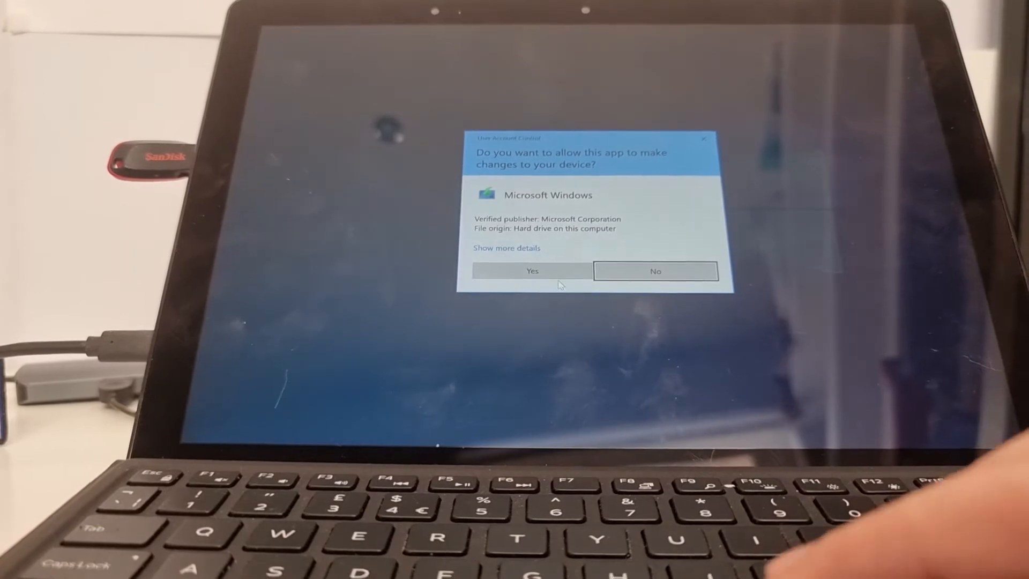
Allow the Media Creation Tool through User Account Control and accept its licence terms.
left_click(532, 270)
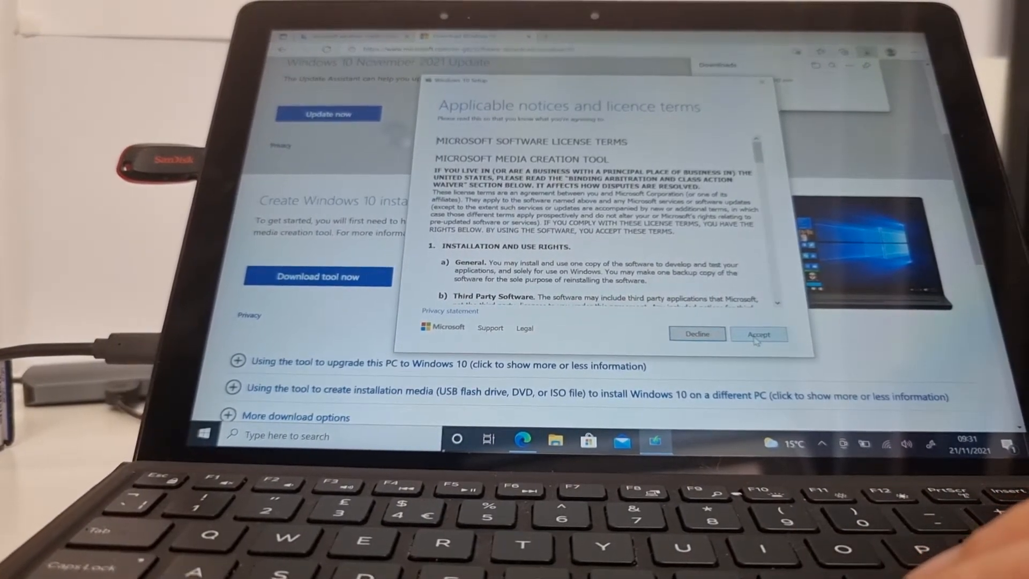
left_click(759, 334)
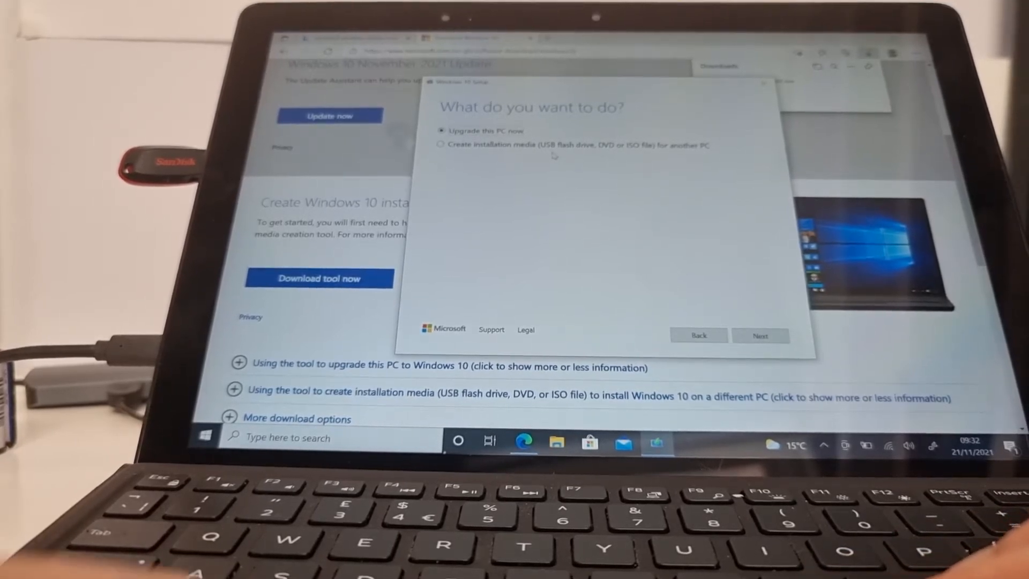
Create installation media with recommended language and edition, targeting the ESD-USB flash drive.
left_click(441, 145)
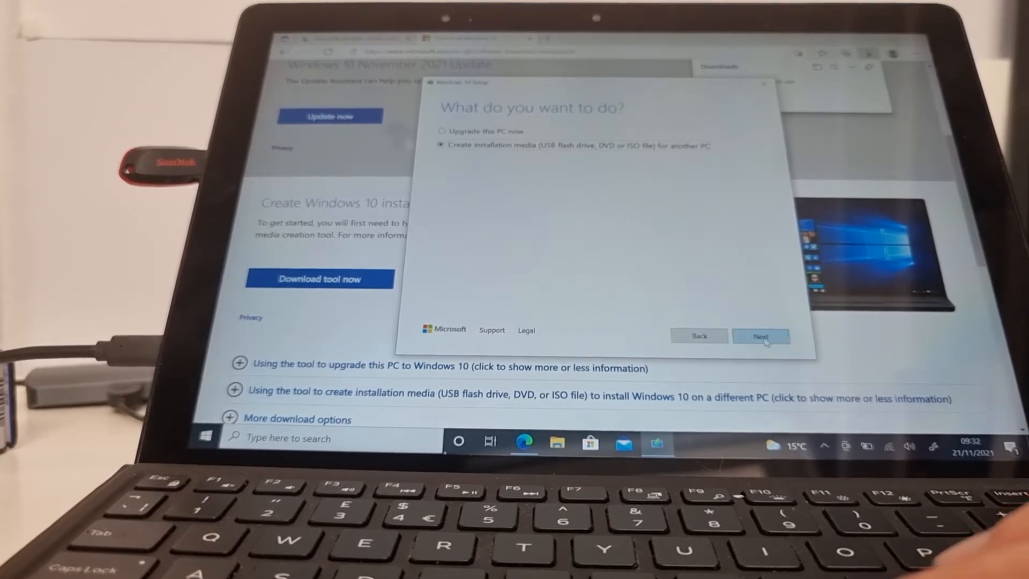
left_click(760, 336)
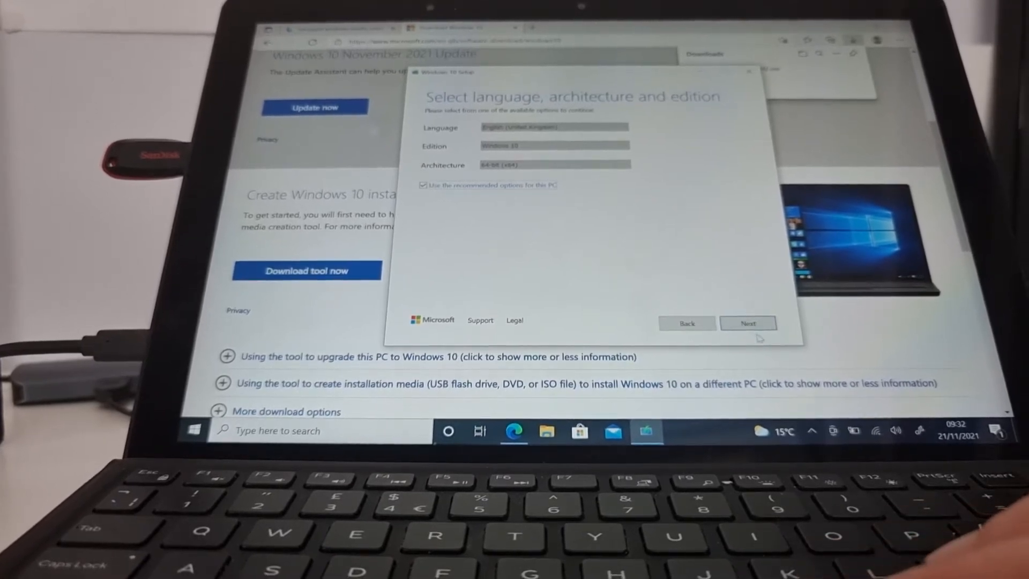
left_click(748, 322)
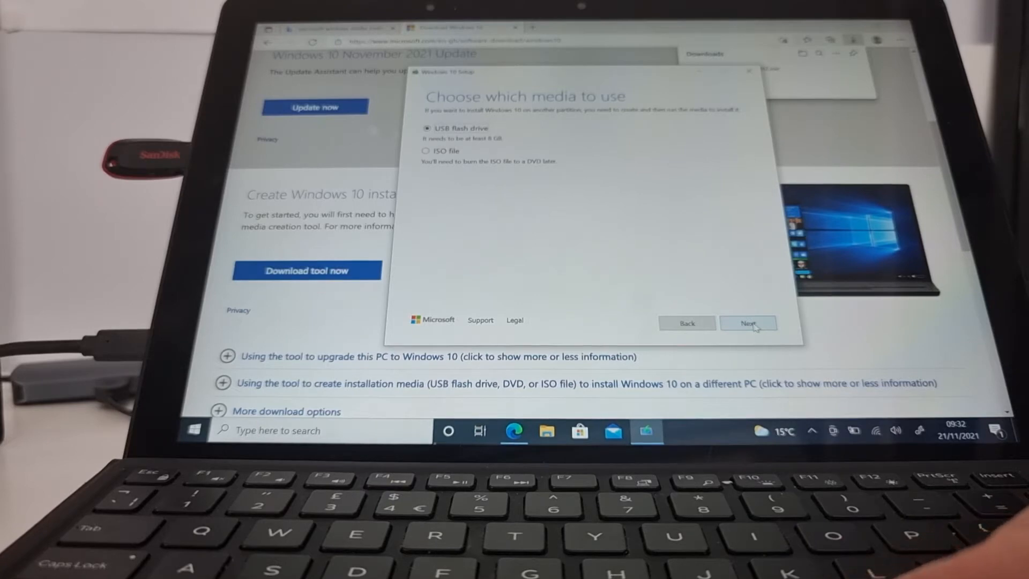
left_click(748, 323)
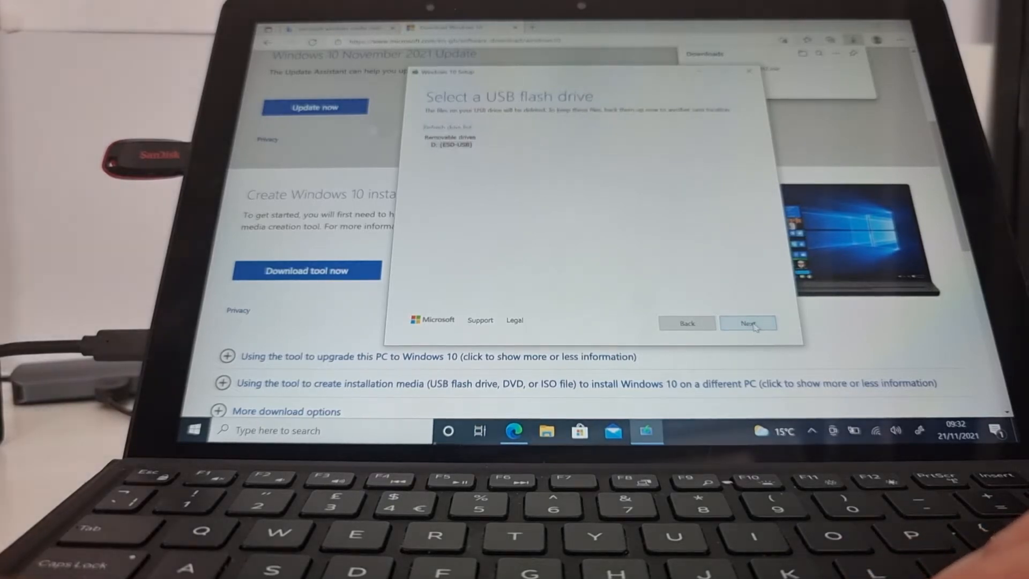
left_click(748, 322)
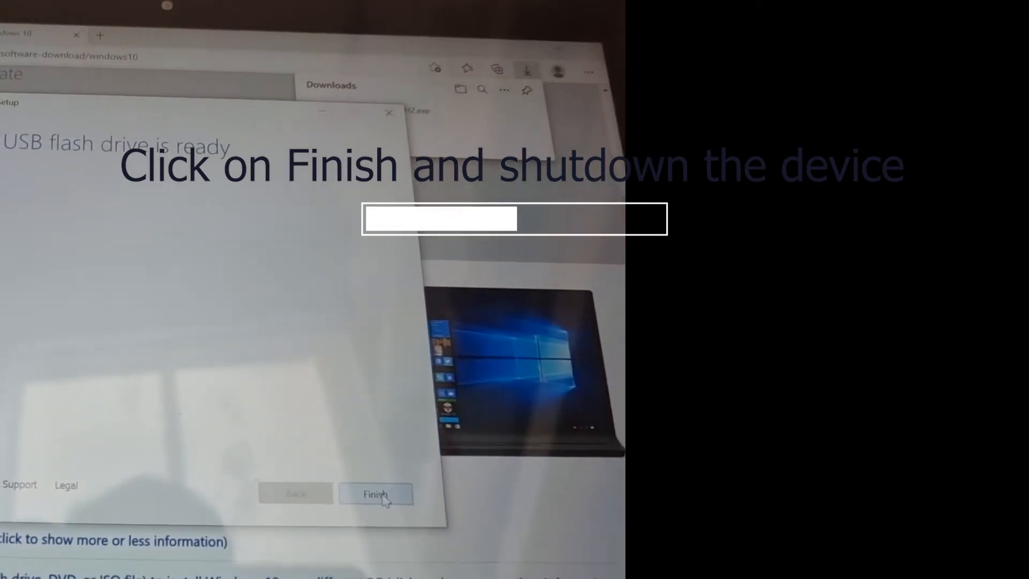
Click Finish on the 'Your USB flash drive is ready' page.
left_click(375, 494)
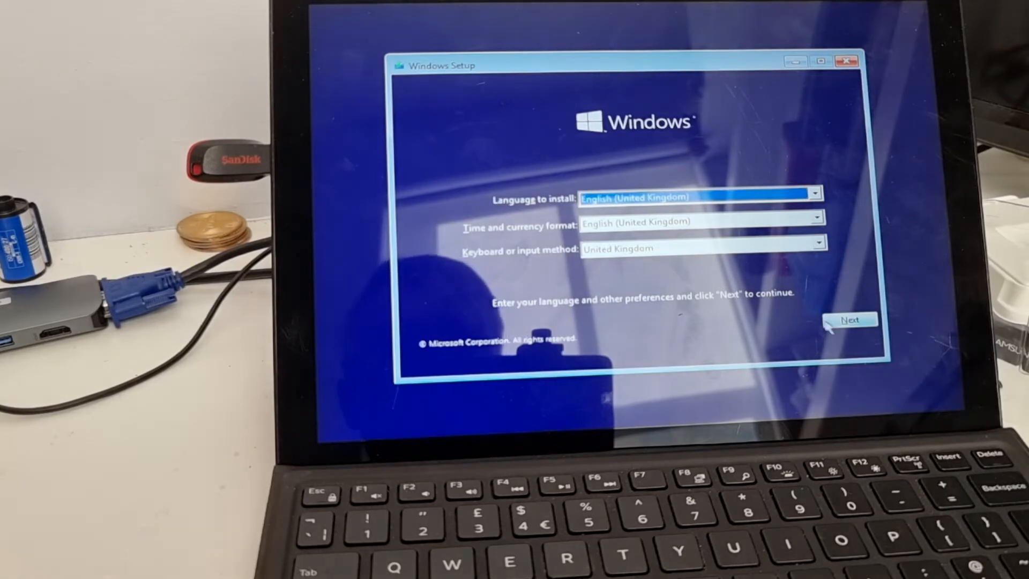
Keep English (United Kingdom) settings, choose Install now, and accept the licence terms.
left_click(848, 319)
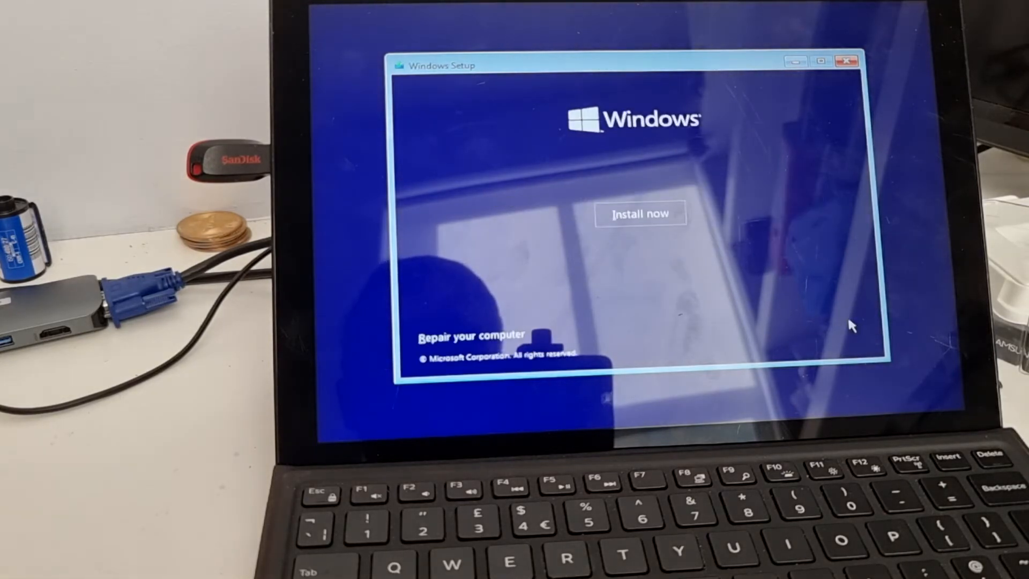
left_click(640, 214)
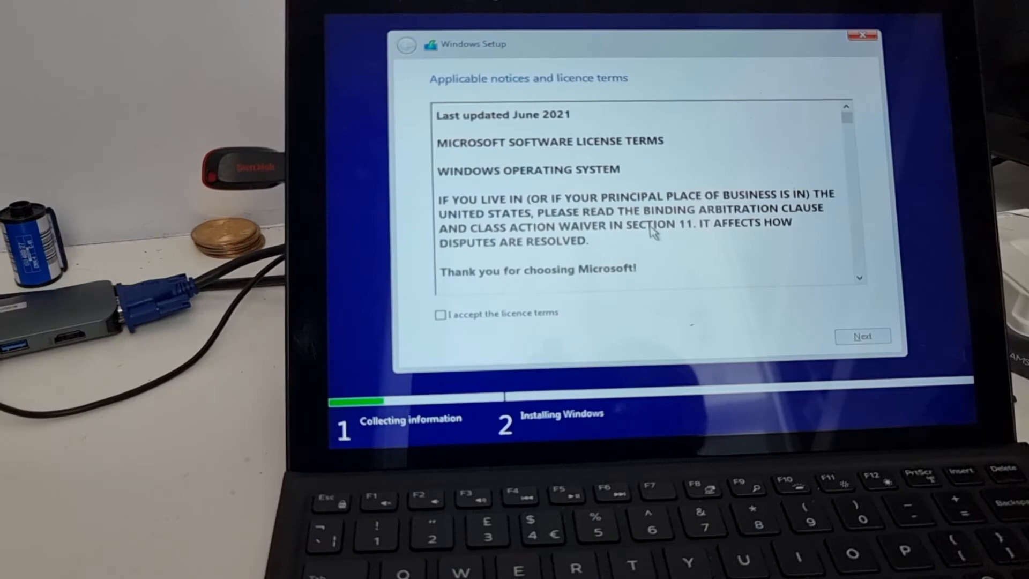
left_click(441, 313)
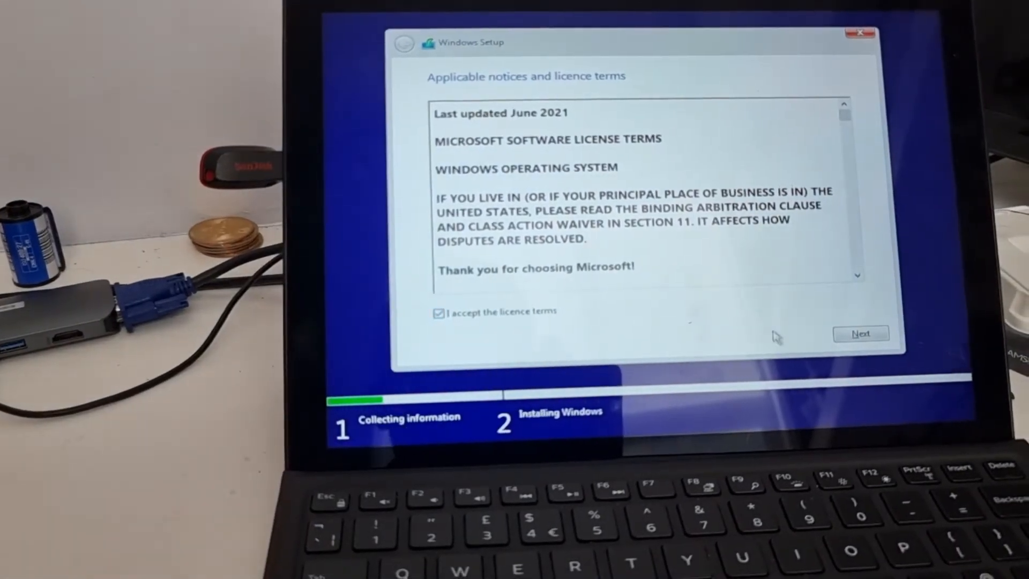
left_click(860, 333)
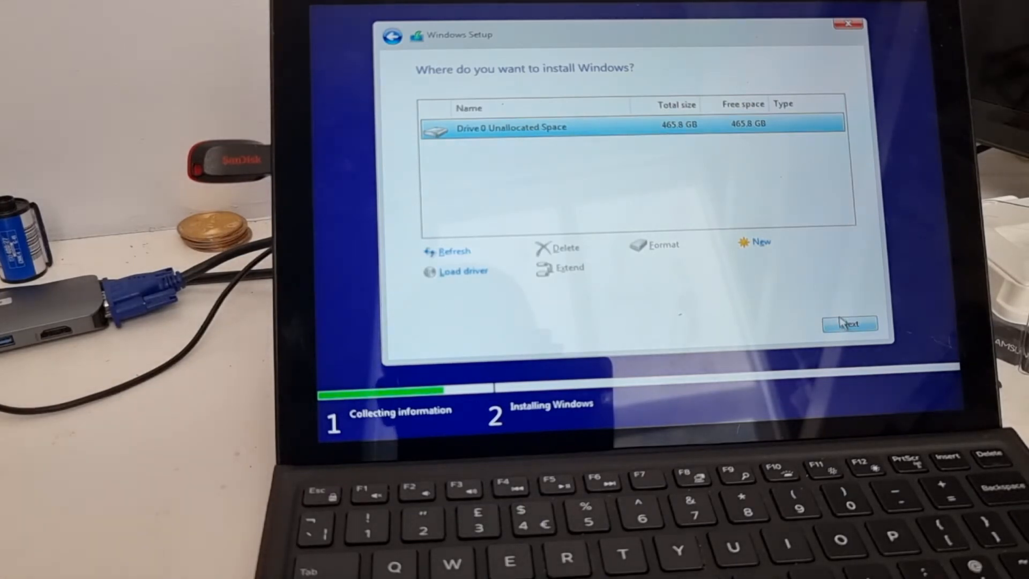
Install Windows onto Drive 0's 465.8 GB unallocated space.
left_click(849, 324)
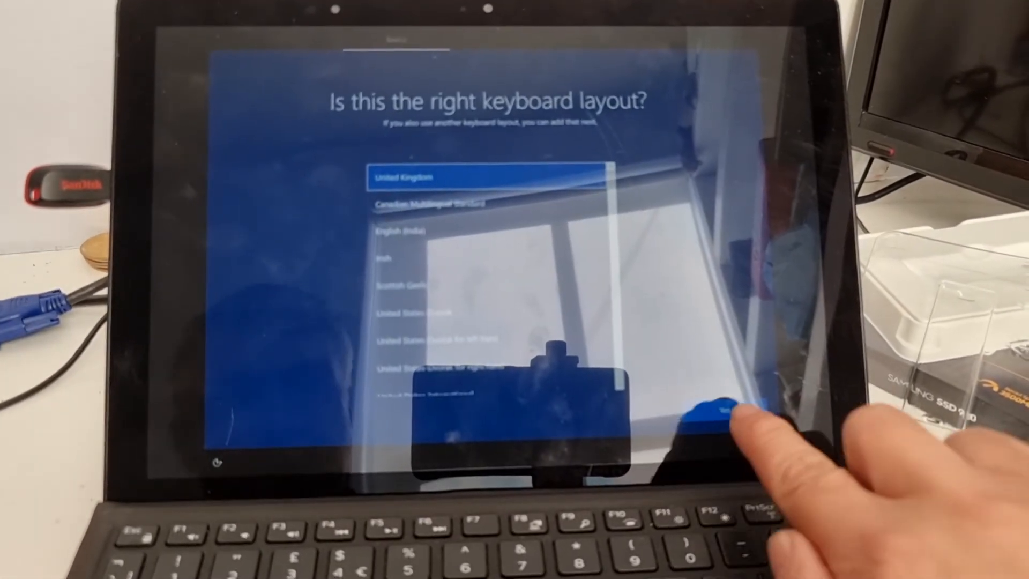
Confirm the UK keyboard, skip a second layout, and continue with limited setup offline.
left_click(725, 401)
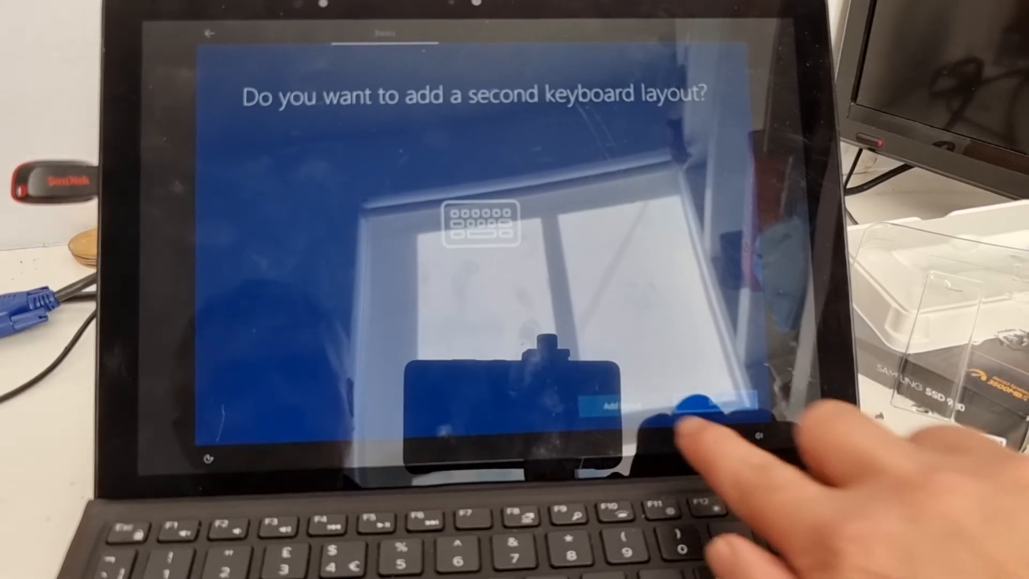
left_click(607, 404)
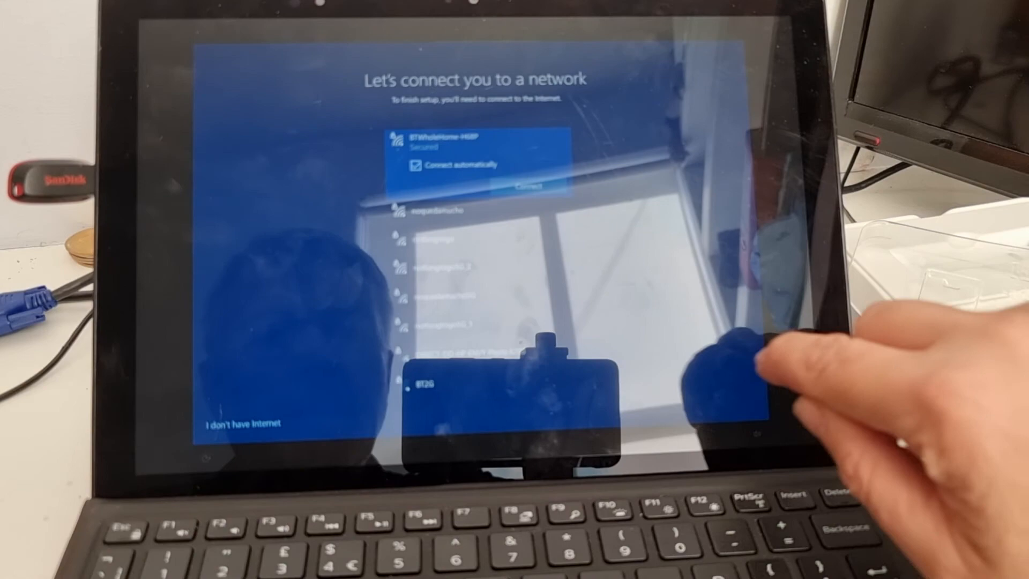
left_click(528, 186)
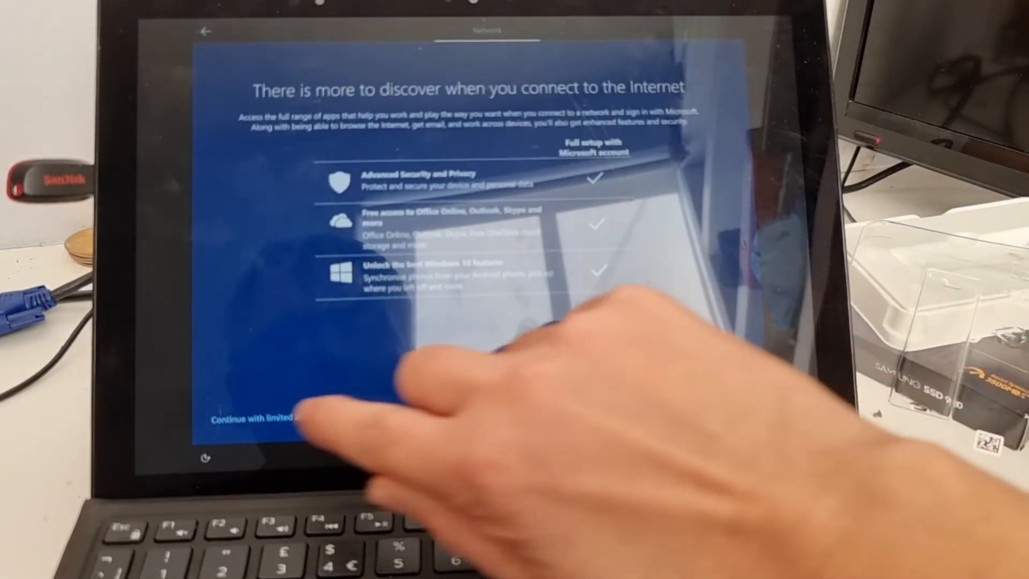
left_click(257, 418)
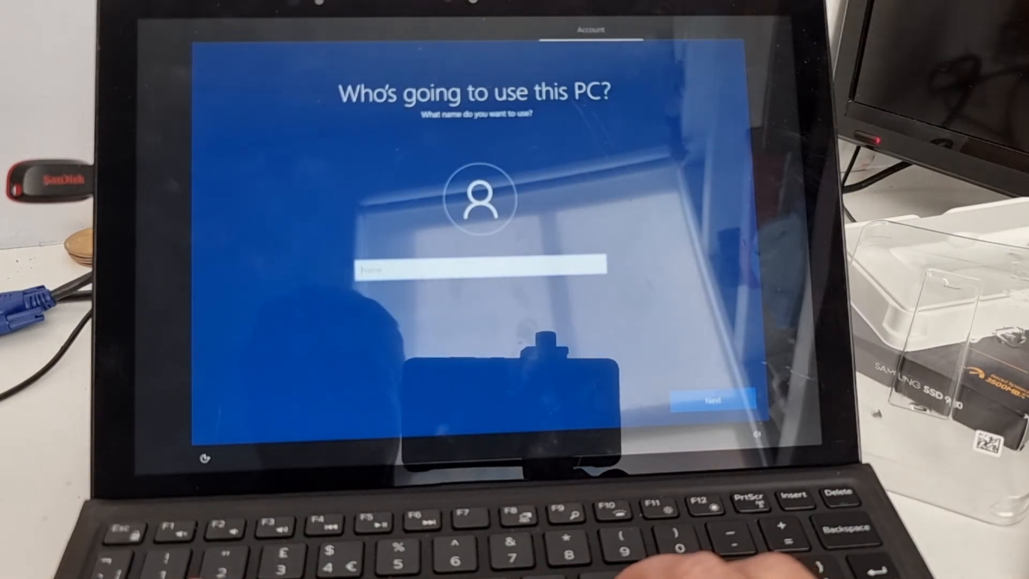
Enter 'H' as the local account name and continue.
type("H")
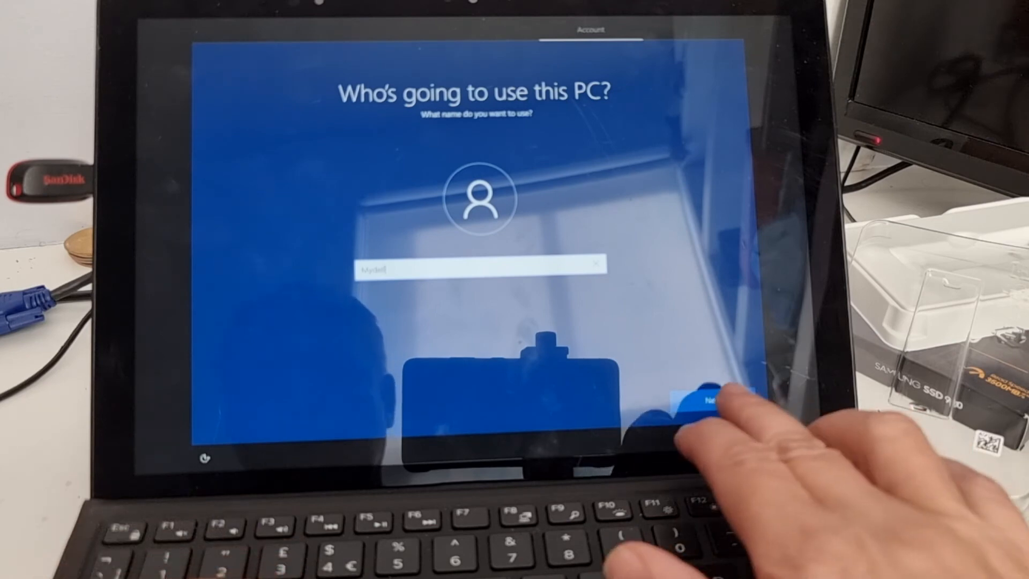
left_click(705, 399)
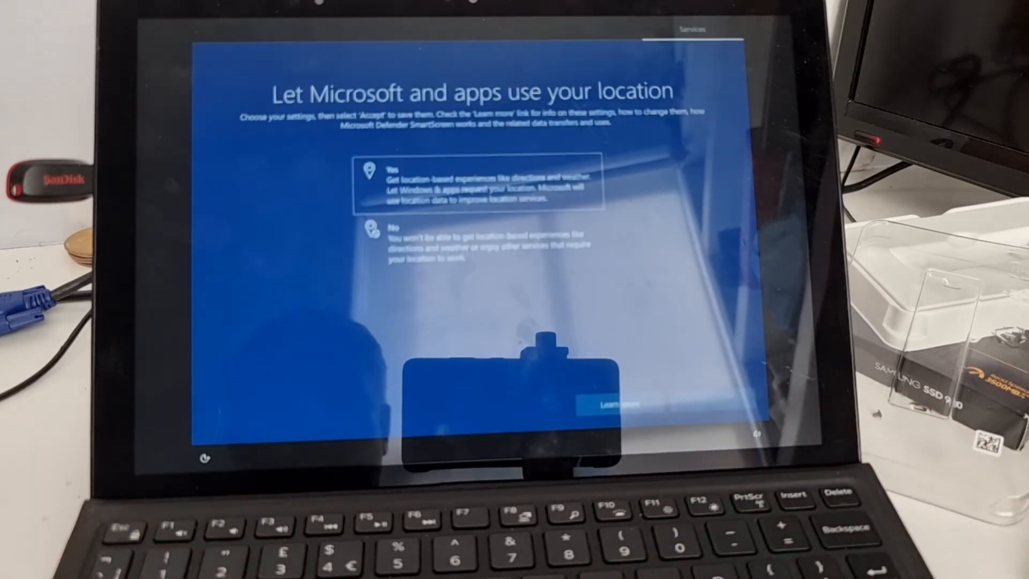
Accept location, inking and typing, and advertising ID settings, then confirm Cortana to finish setup.
left_click(473, 240)
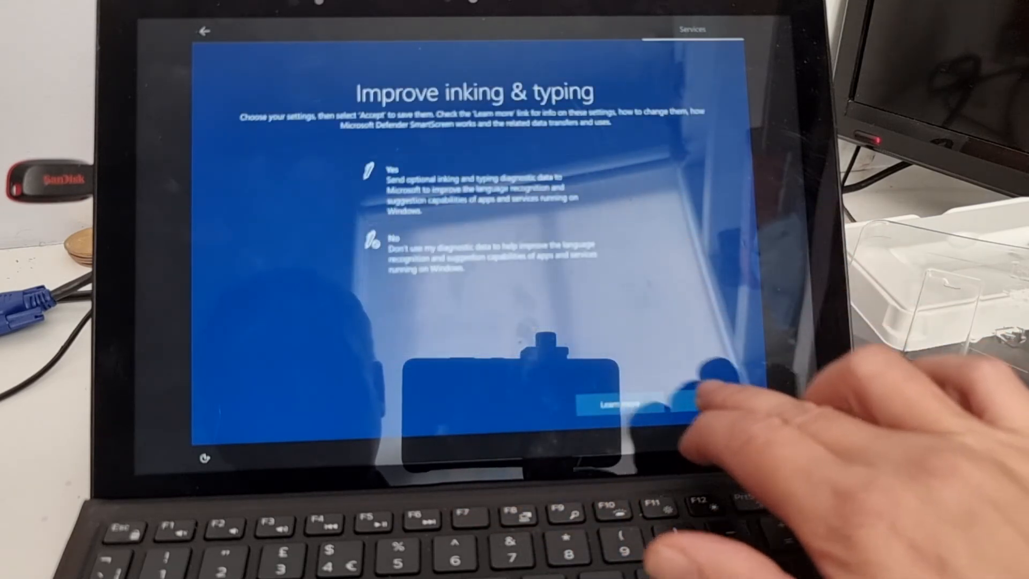
left_click(682, 403)
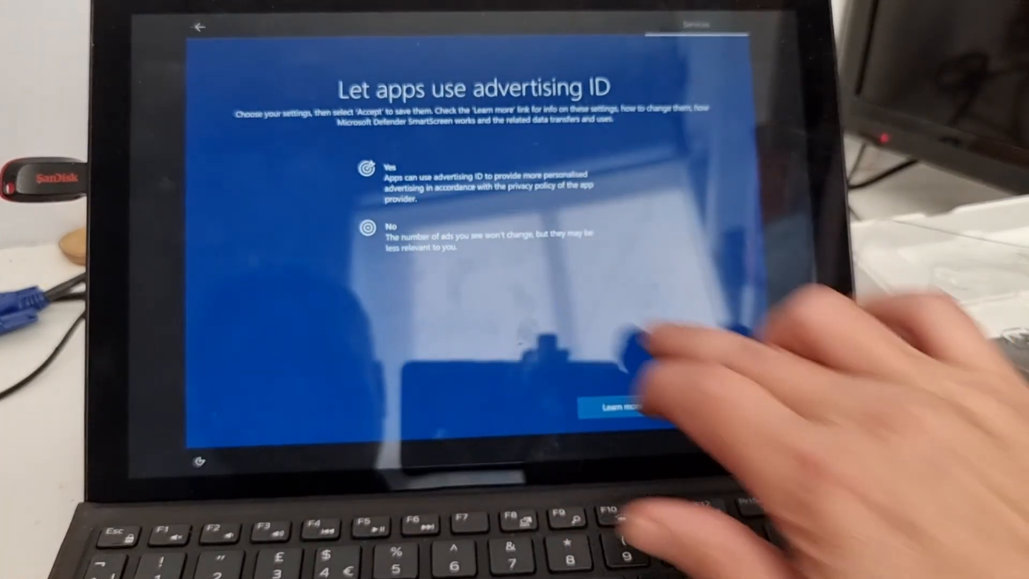
left_click(617, 406)
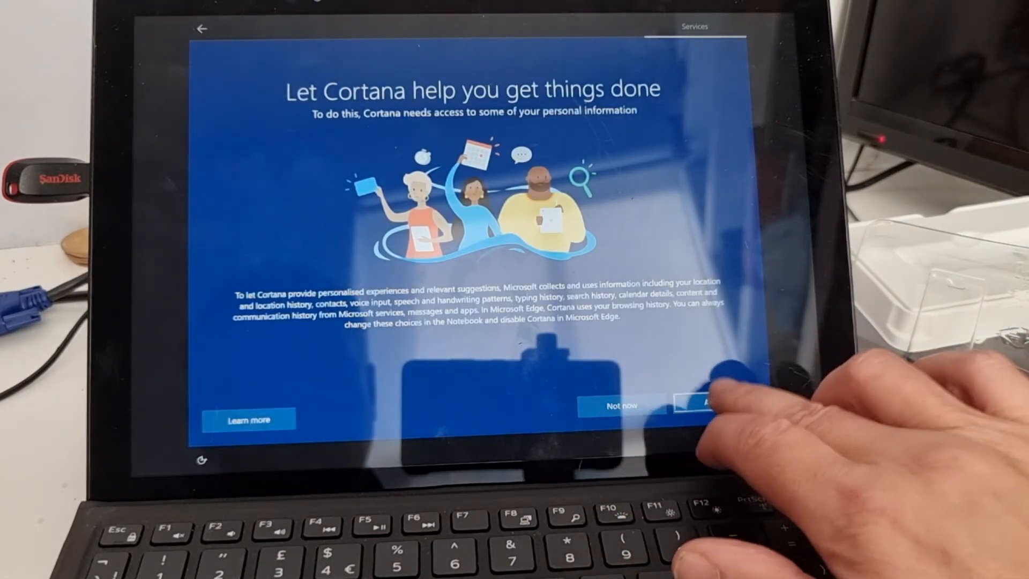
left_click(702, 405)
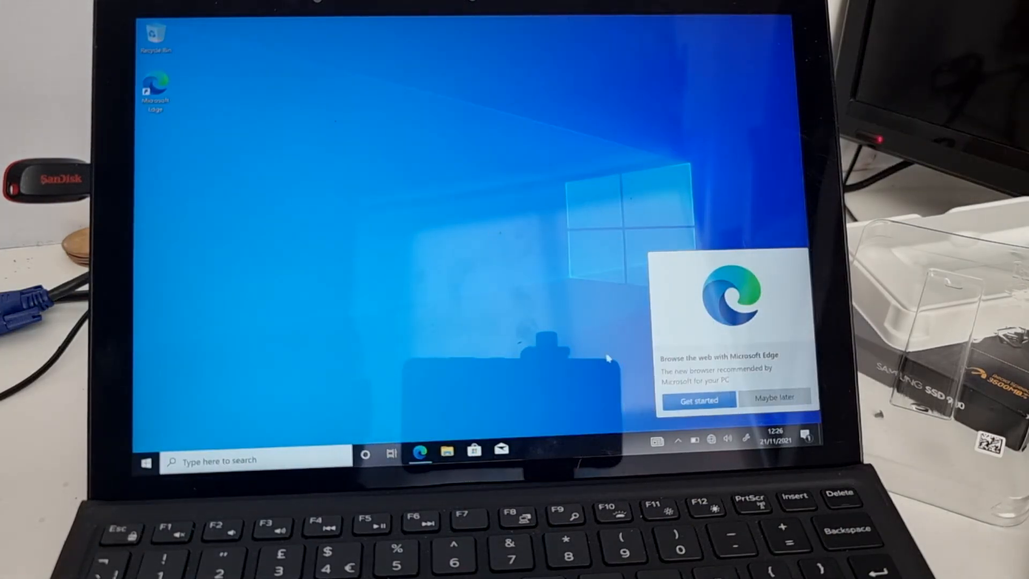
mouse_move(491, 413)
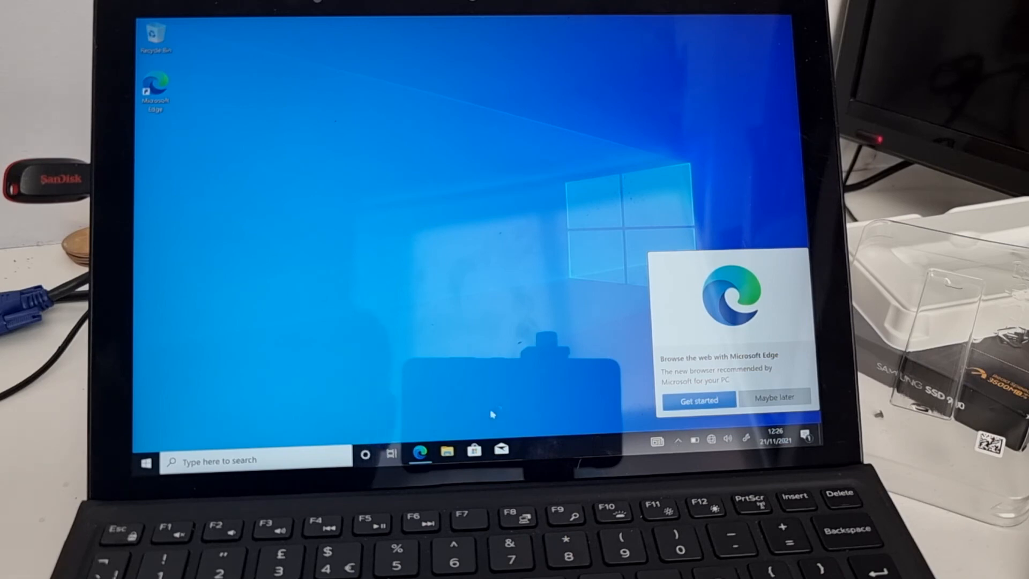
Wait on the new Windows 10 desktop while the Microsoft Edge welcome offer shows.
left_click(145, 460)
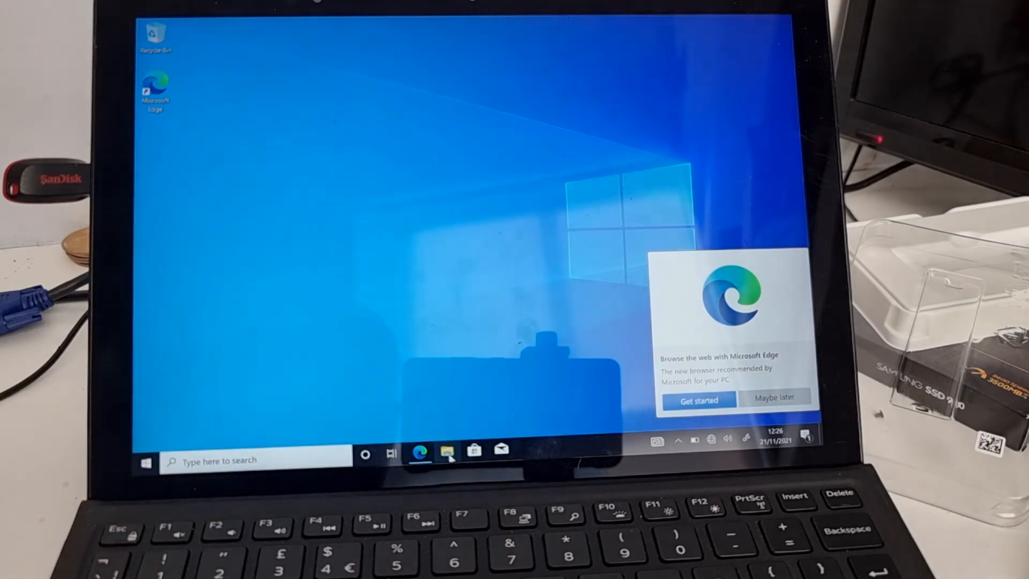
Open File Explorer to This PC, showing Local Disk (C:) with 441 GB free of 465 GB.
left_click(447, 451)
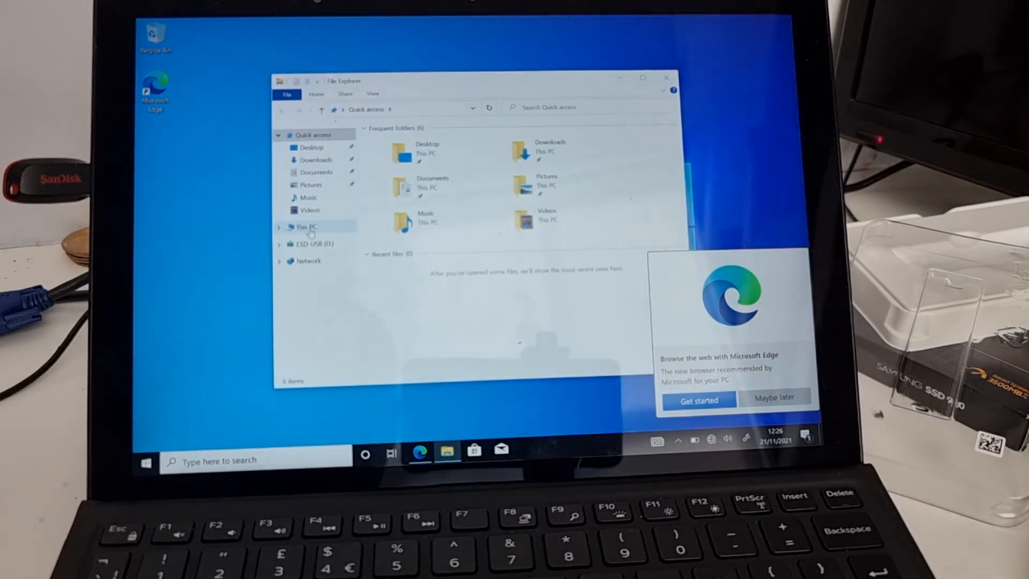
left_click(304, 226)
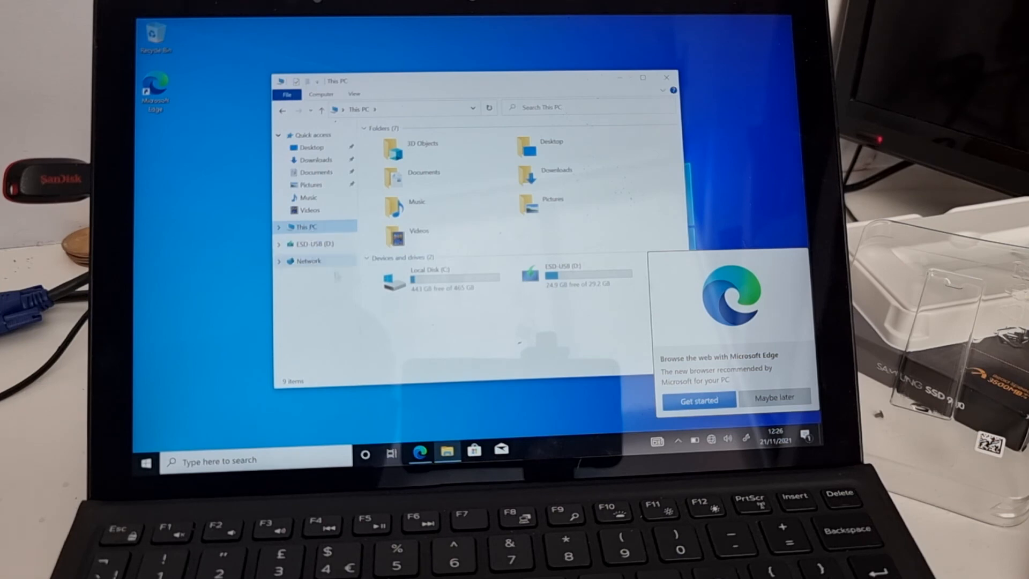